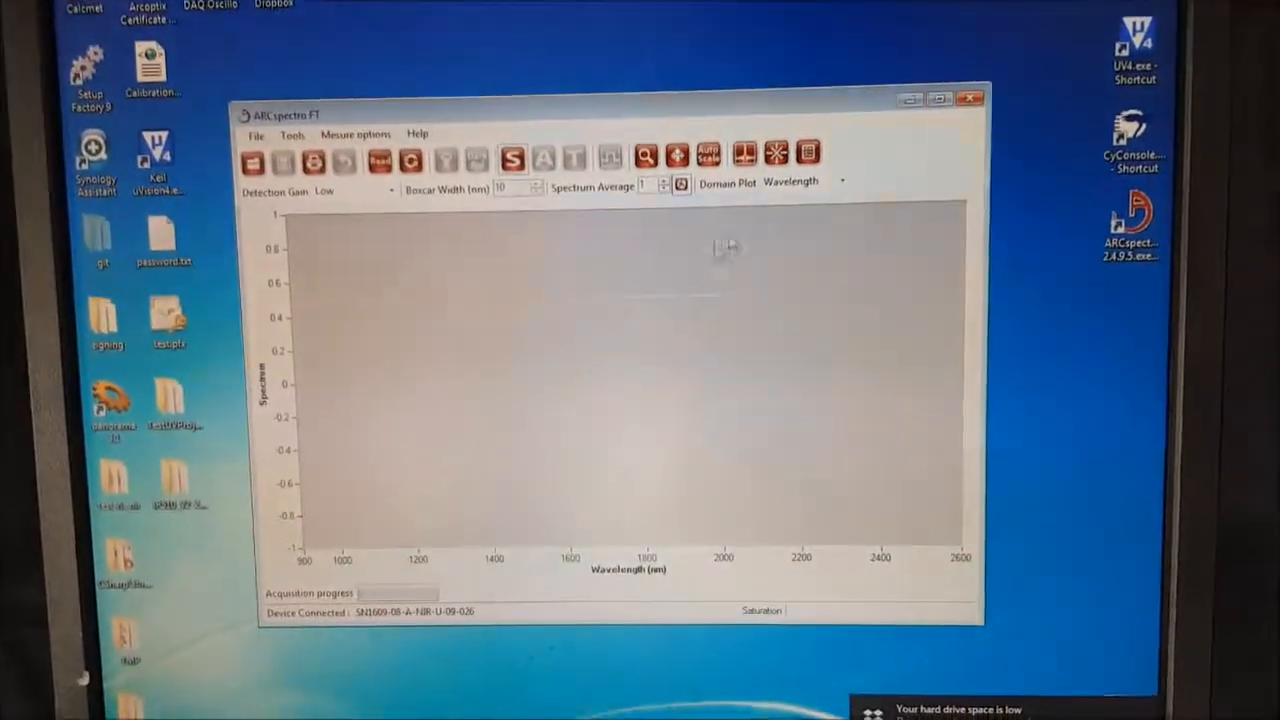
# Acquire a spectrum reading and activate dark subtraction from the Measure options menu
pyautogui.click(938, 98)
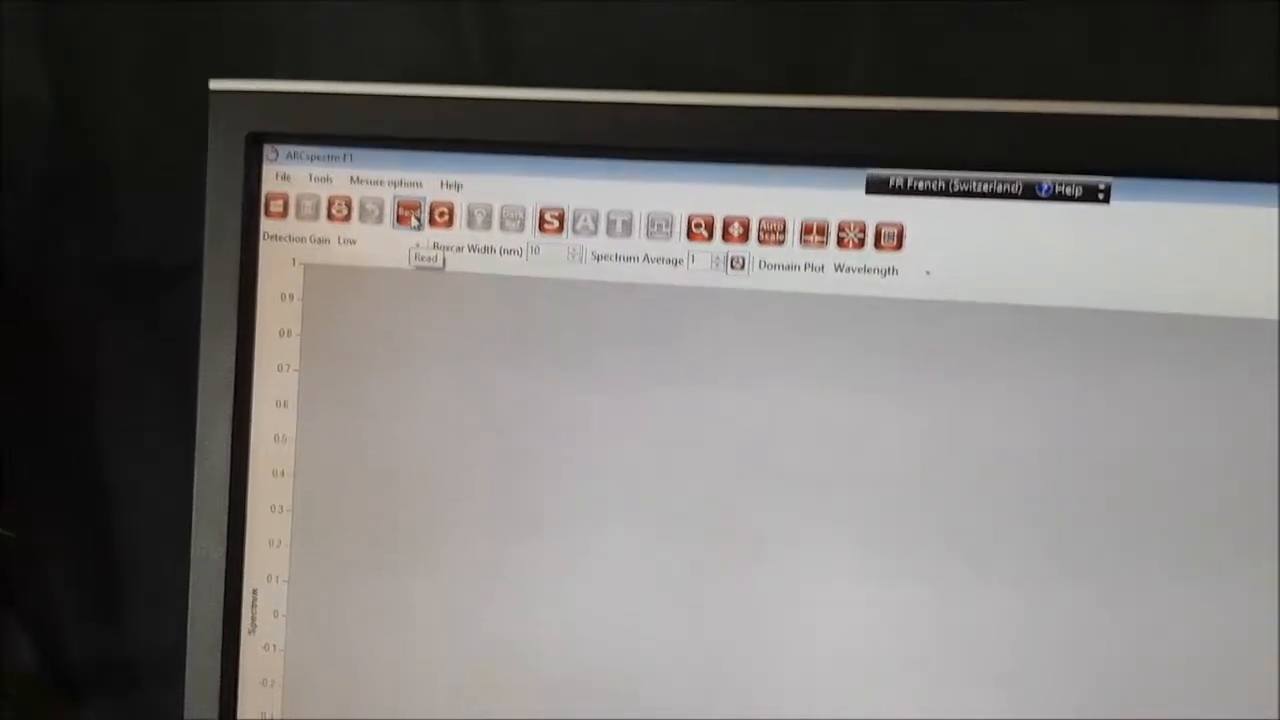
pyautogui.click(410, 212)
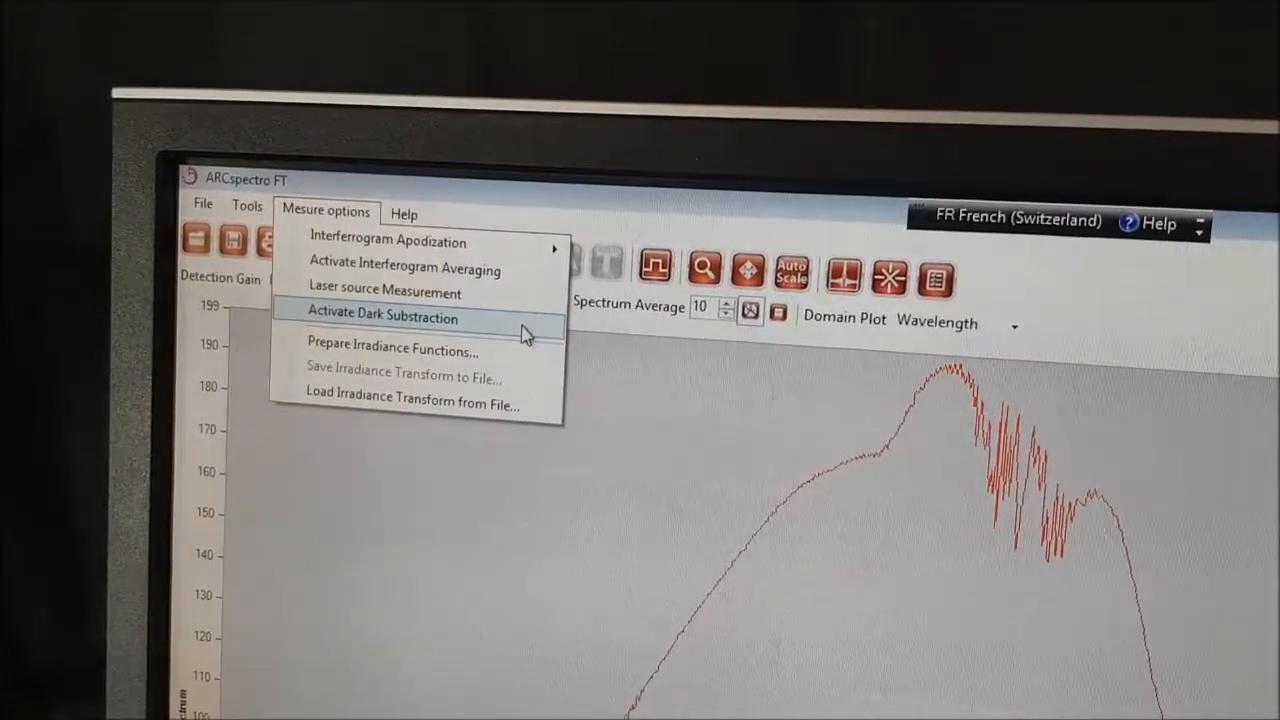
pyautogui.click(382, 318)
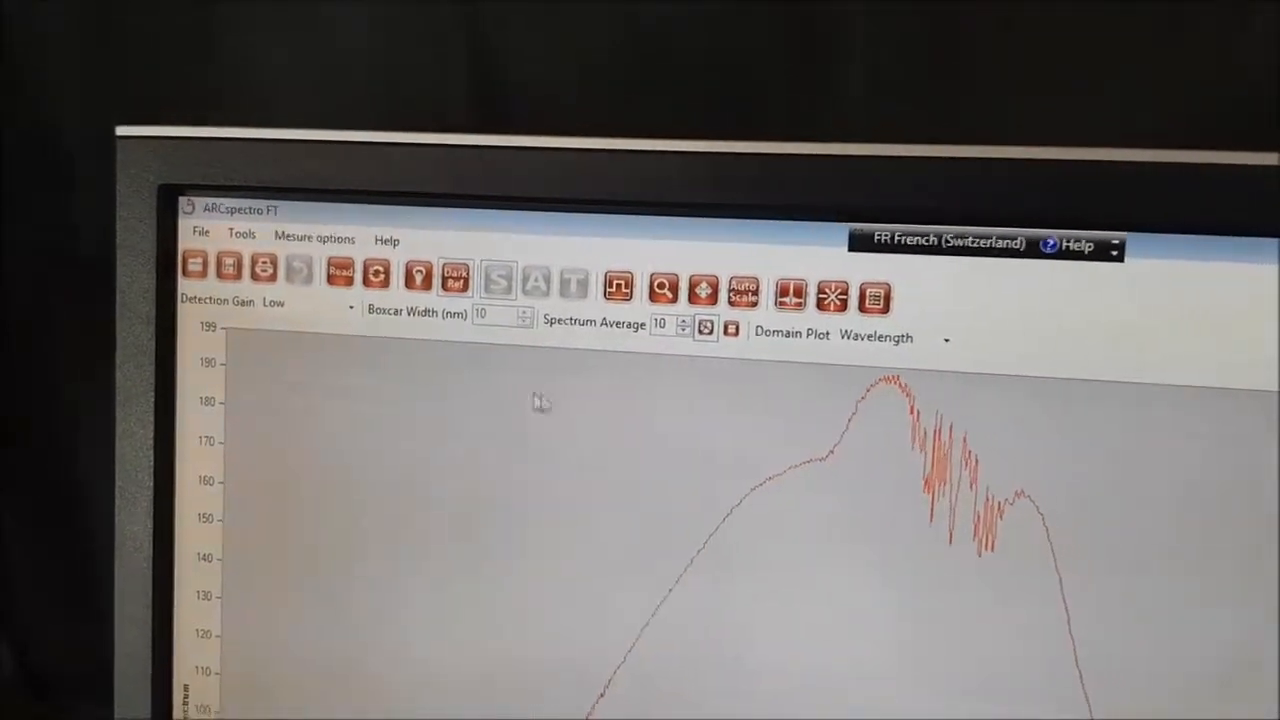